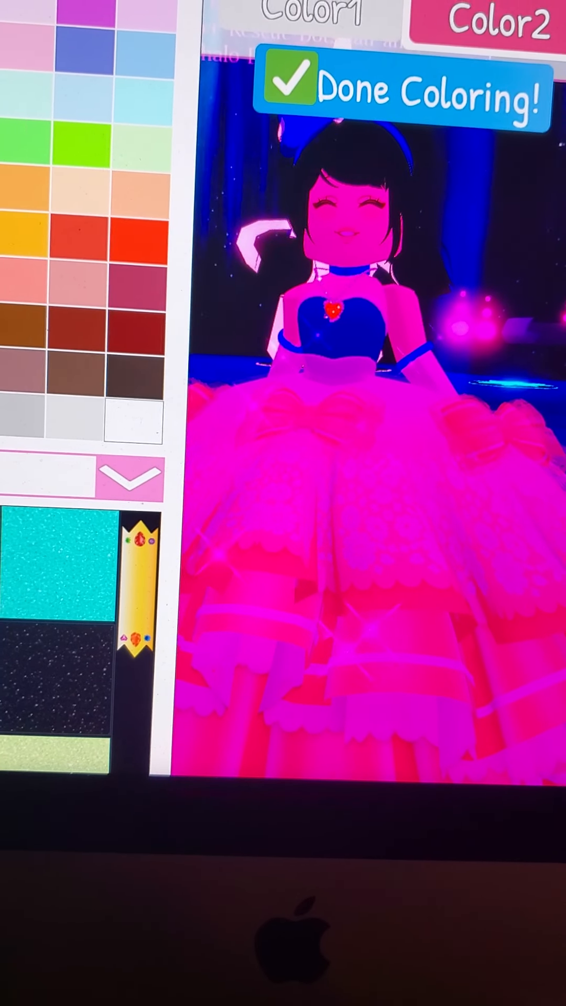
- Apply a bright pink shade to the gown's bodice to match the skirt
{"action": "left_click", "coordinate": [399, 88]}
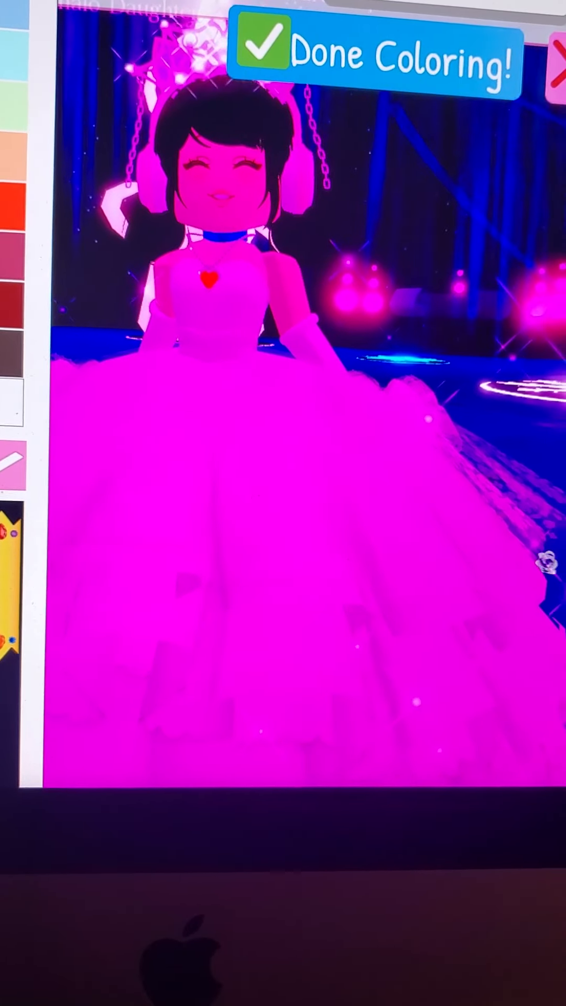
- Finish the gown colouring, then equip the bunny hand accessories and colour them pink
{"action": "left_click", "coordinate": [378, 57]}
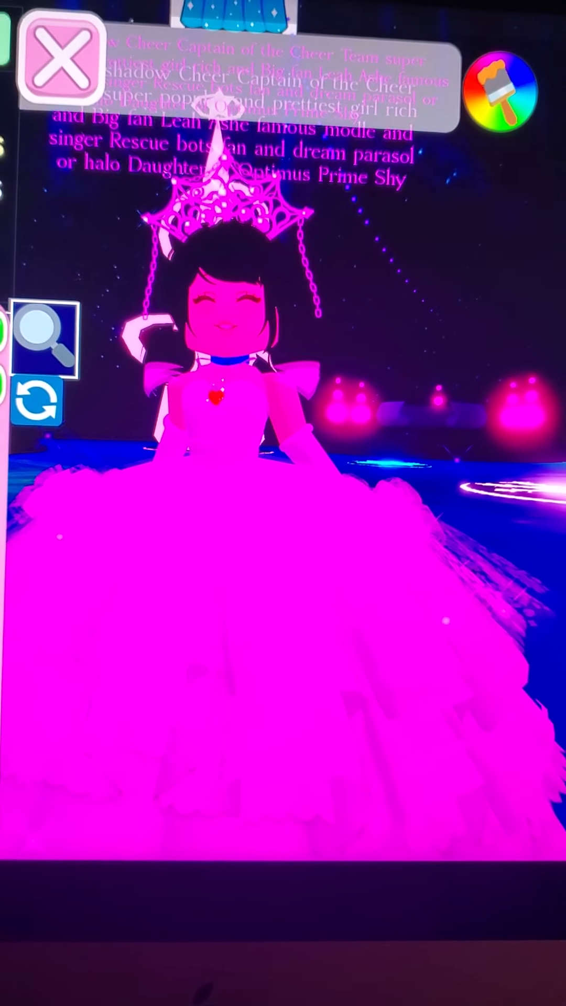
{"action": "left_click", "coordinate": [507, 90]}
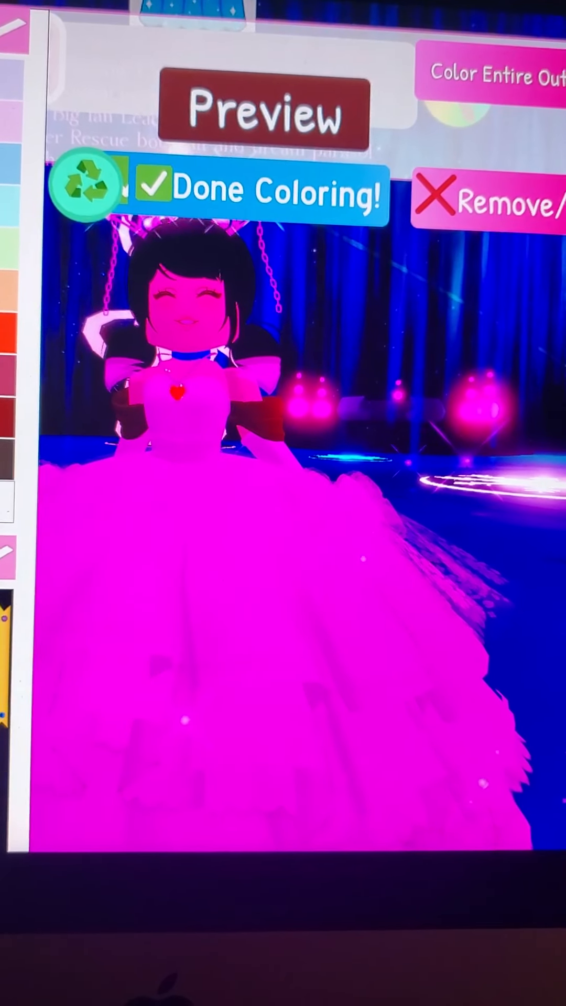
{"action": "left_click", "coordinate": [260, 190]}
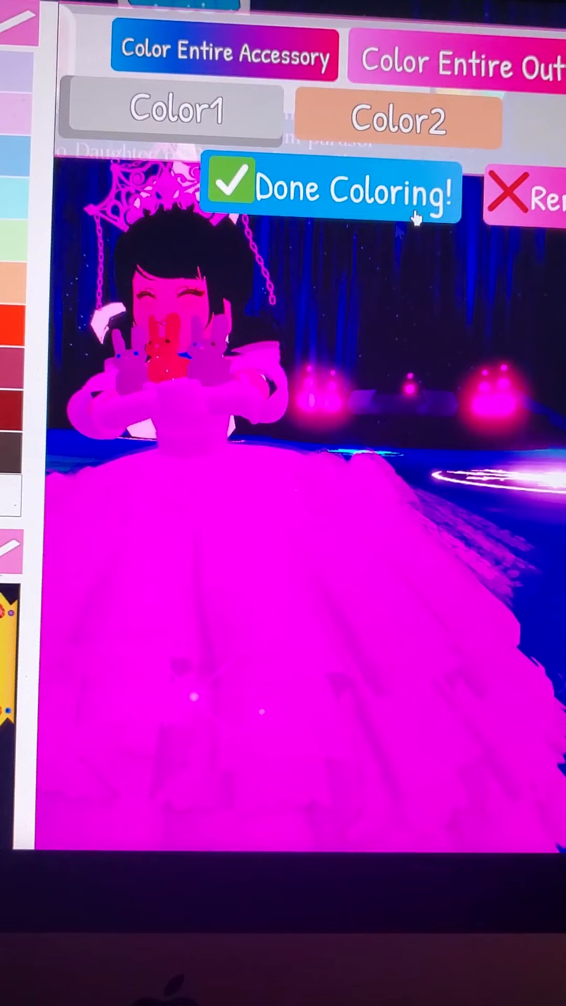
{"action": "left_click", "coordinate": [330, 190]}
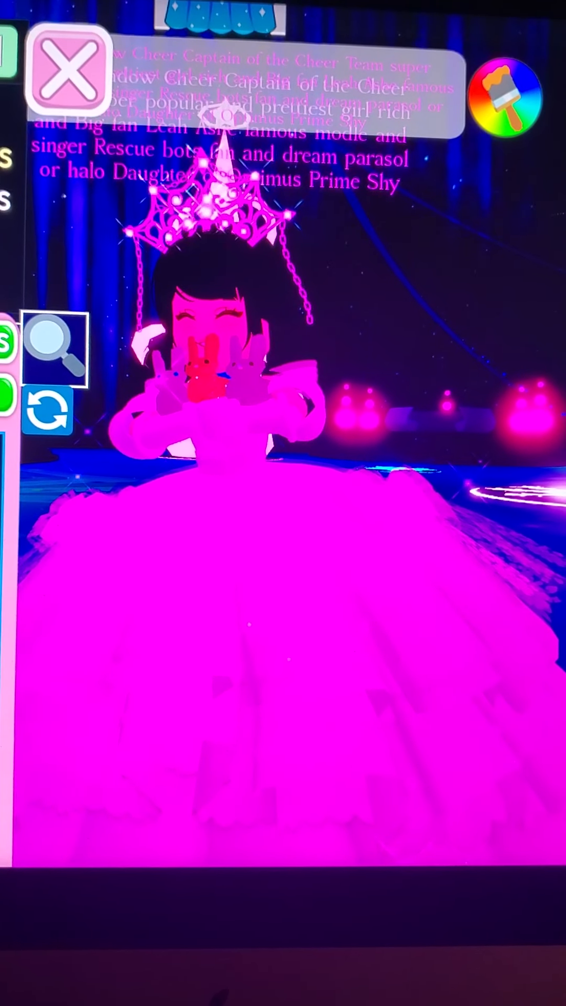
- Colour the curled shoulder pieces pink using Color2 and Swap Colors, then finish colouring
{"action": "left_click", "coordinate": [508, 91]}
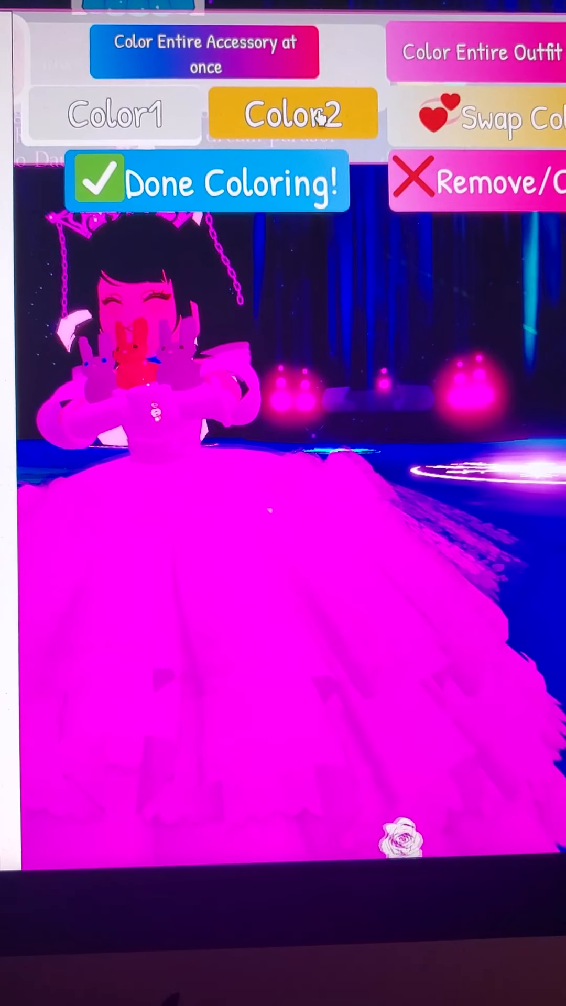
{"action": "left_click", "coordinate": [294, 114]}
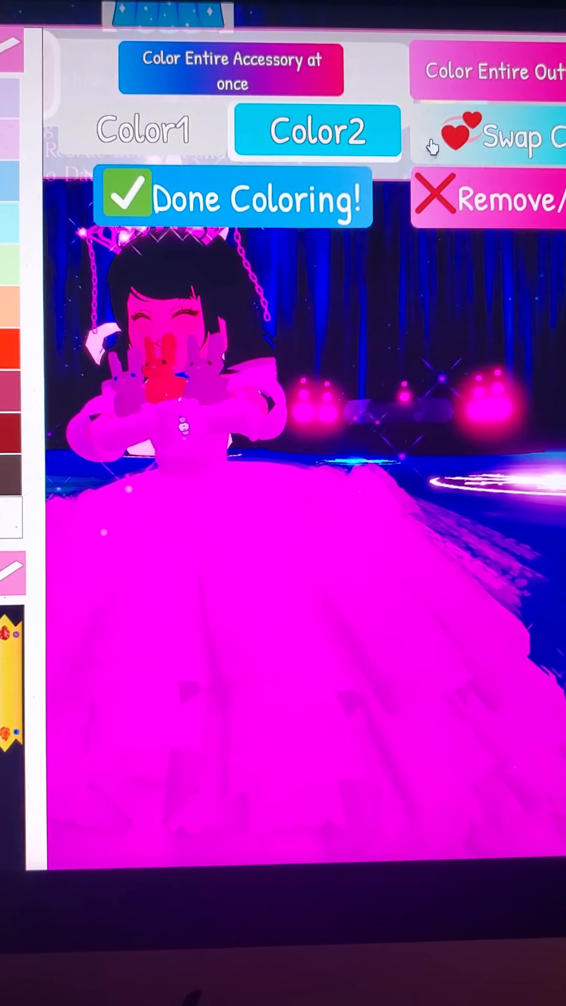
{"action": "left_click", "coordinate": [233, 195]}
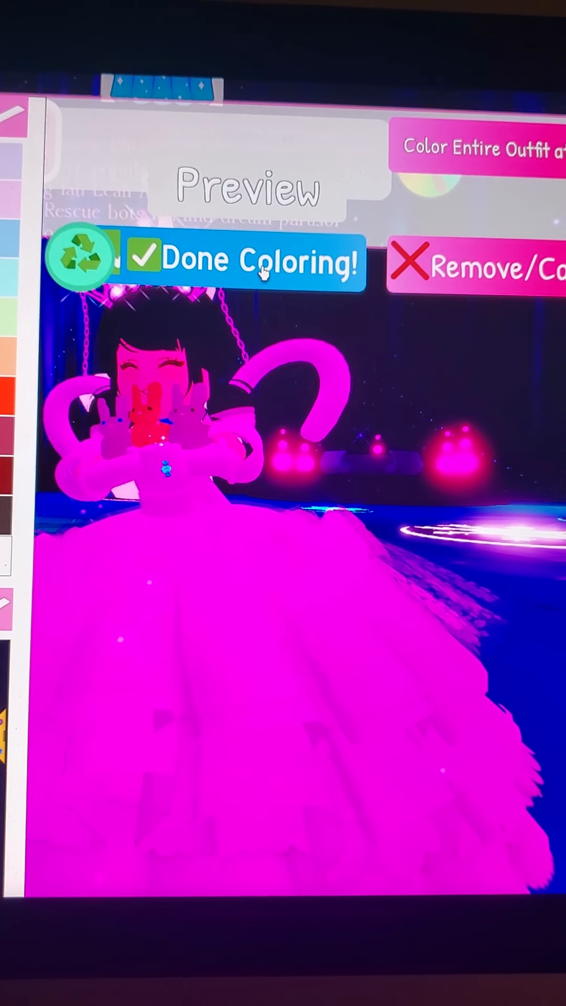
{"action": "left_click", "coordinate": [260, 259]}
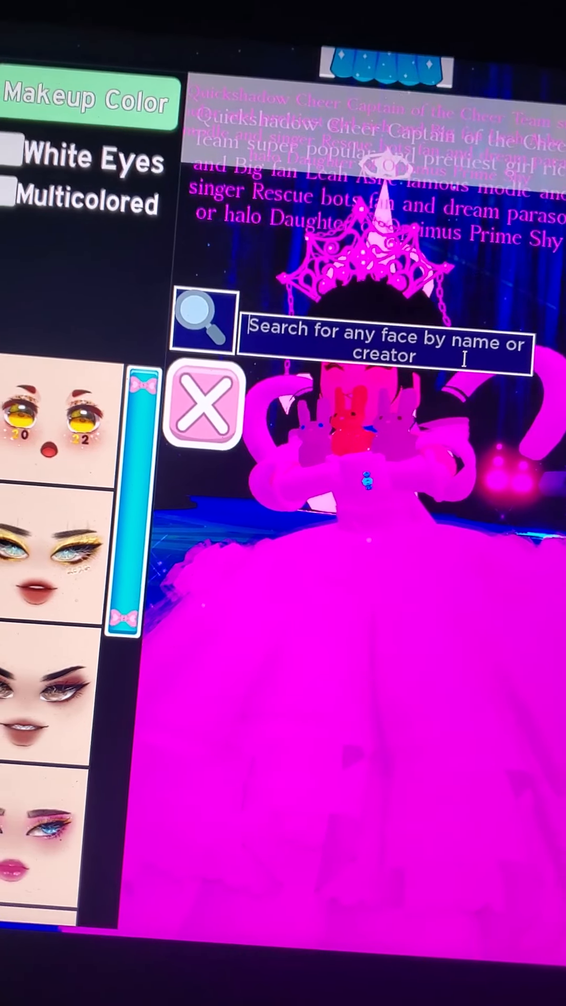
- Search 'Muga' in the face list and choose a face from the results
{"action": "type", "text": "Muga"}
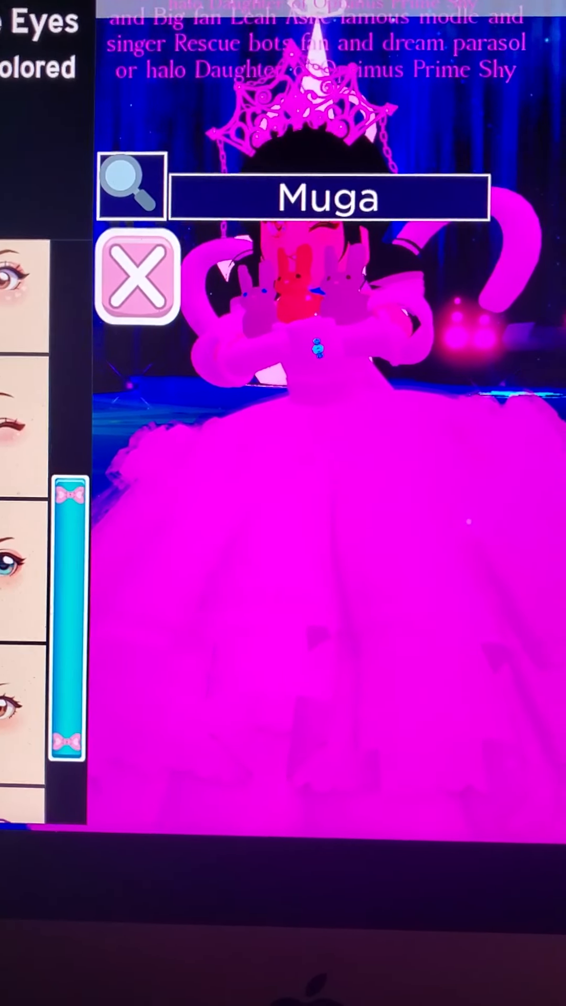
{"action": "left_click", "coordinate": [136, 279]}
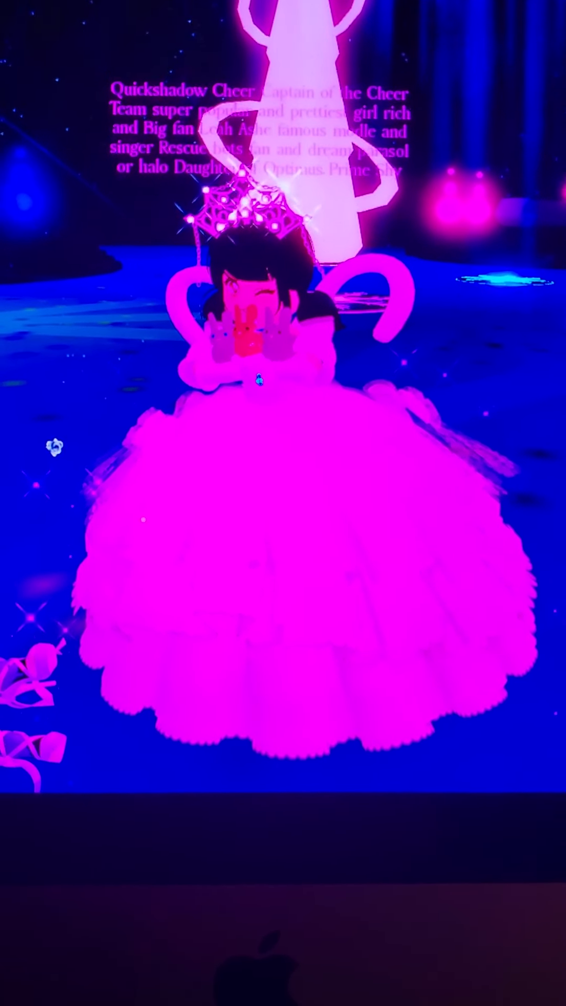